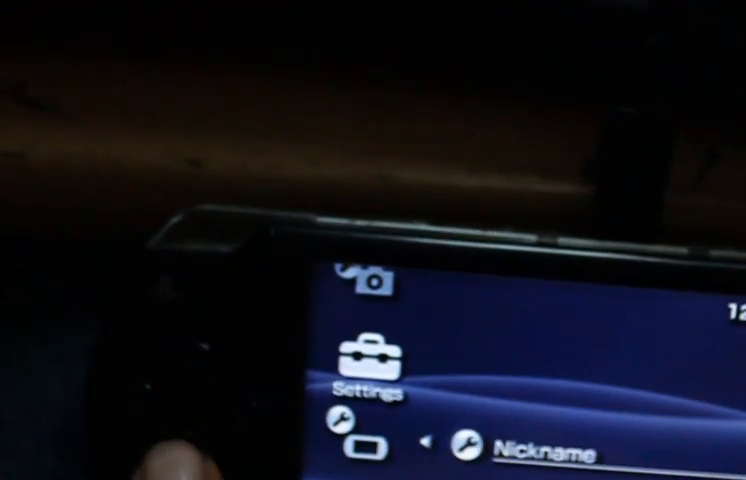
scroll(down, 3)
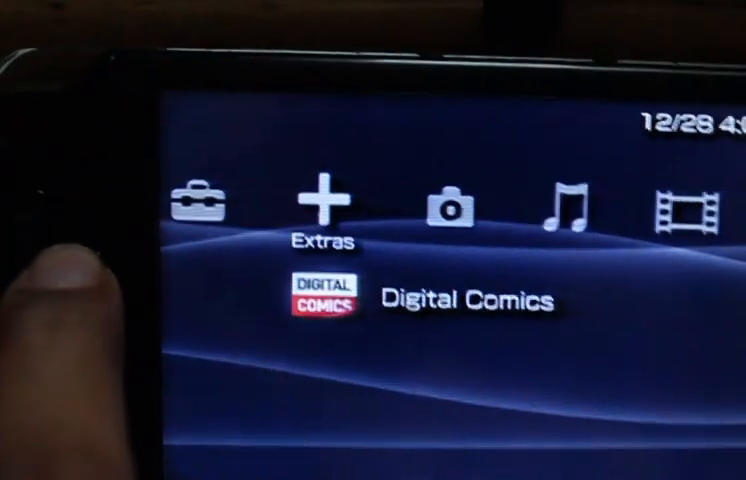
scroll(right, 3)
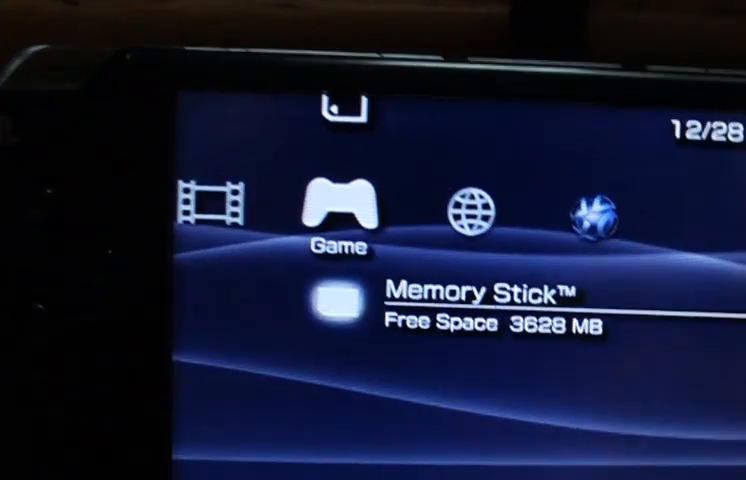